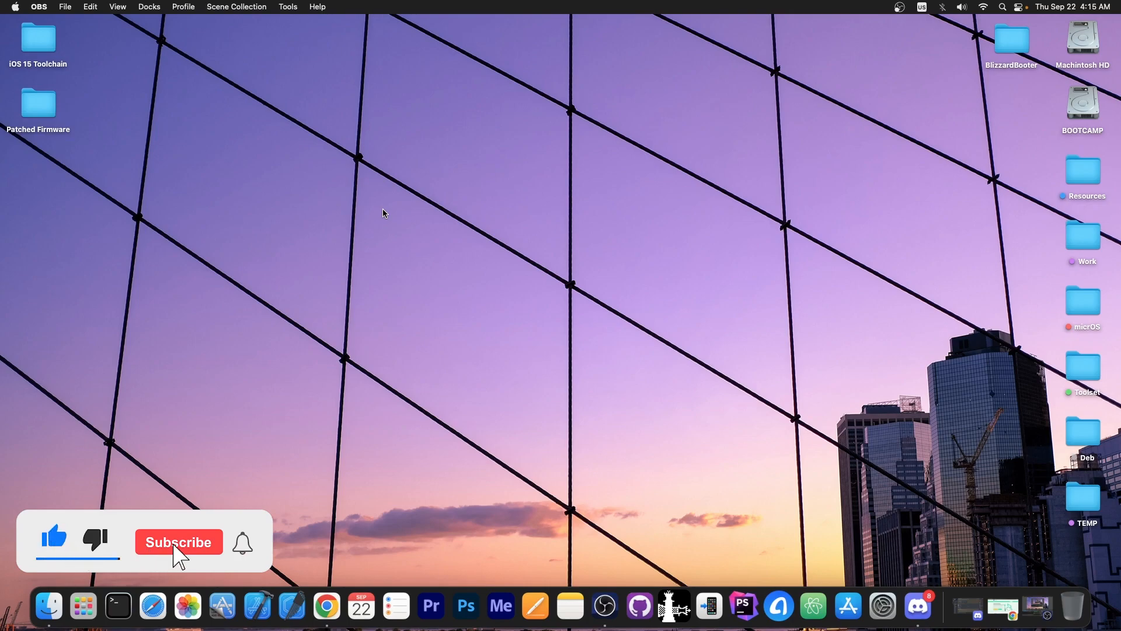
Step: Restore the minimized Chrome window showing the StarzSoft KeyPass page from the Dock
left_click(177, 541)
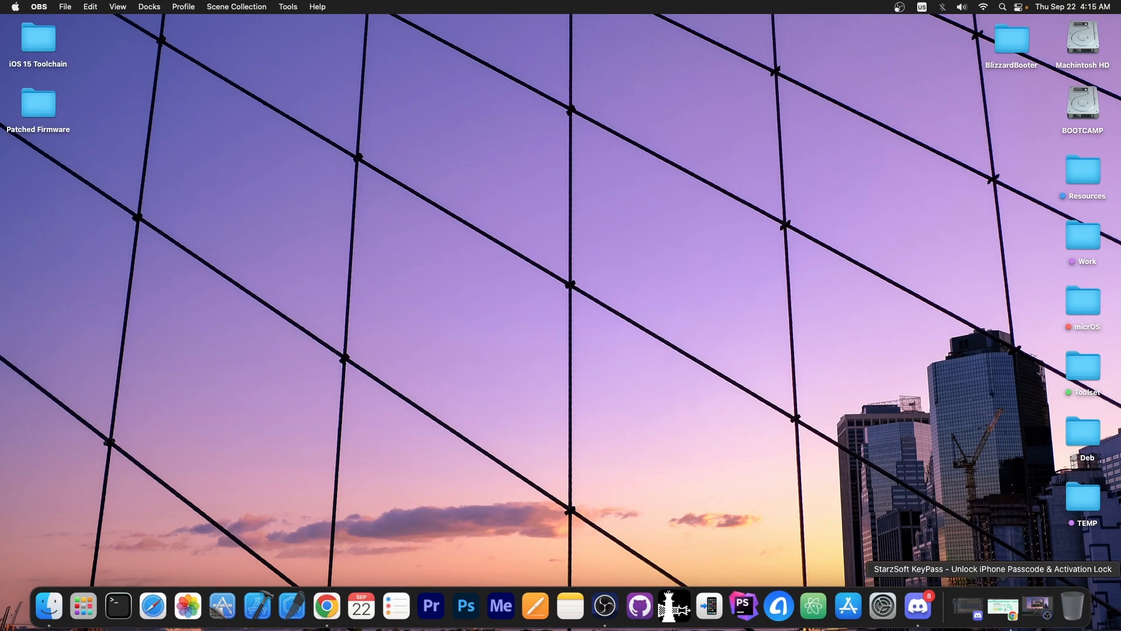
mouse_move(979, 557)
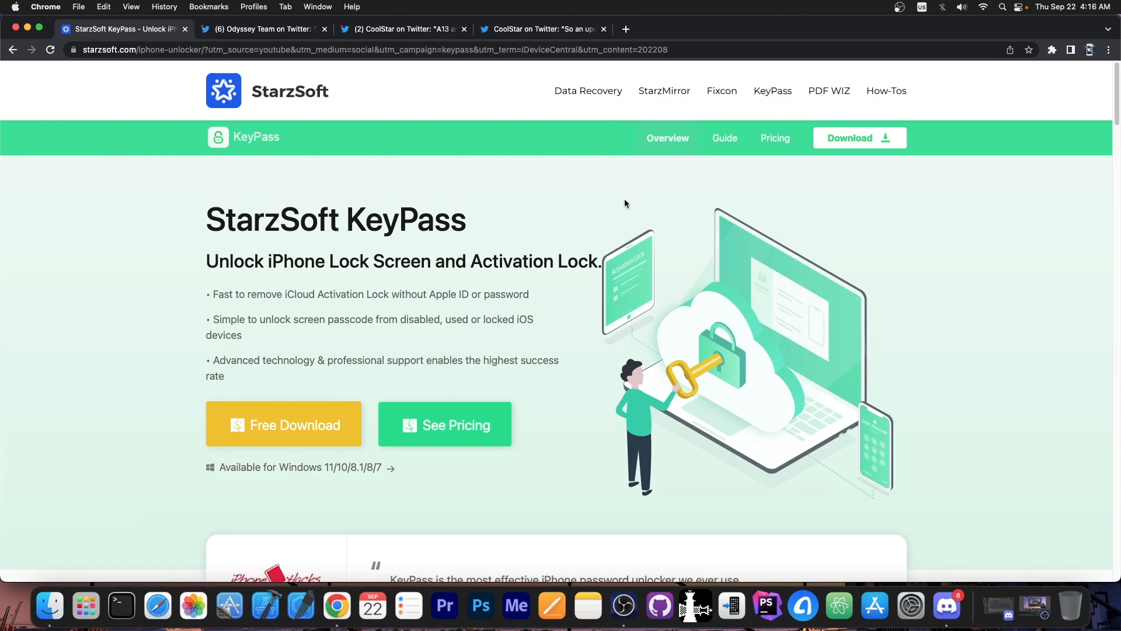
scroll("down", 3)
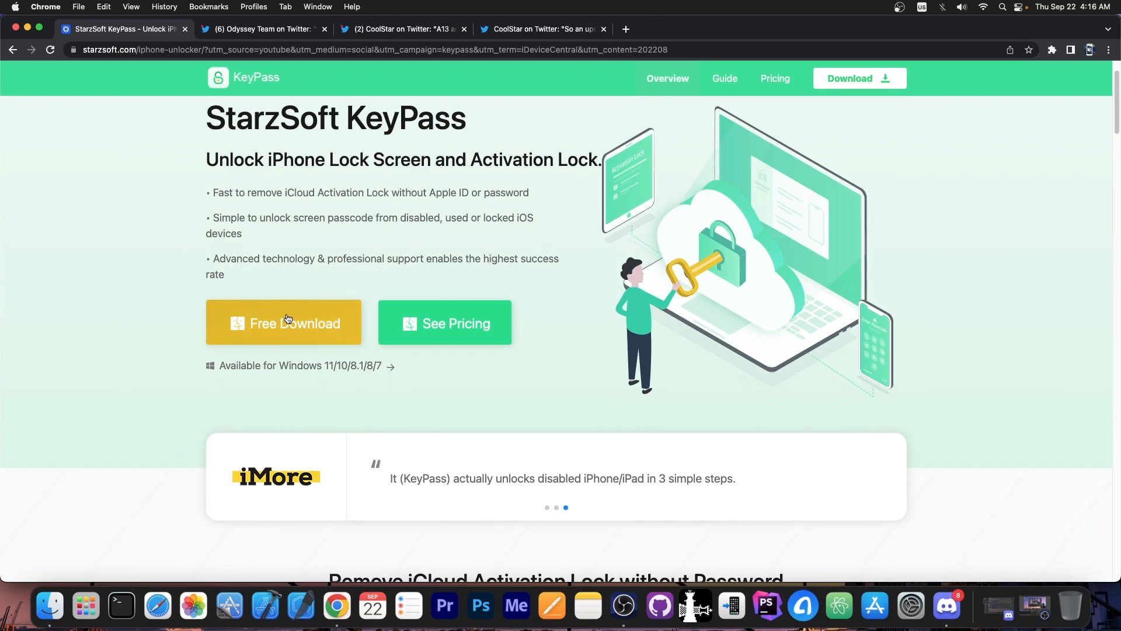
scroll("down", 3)
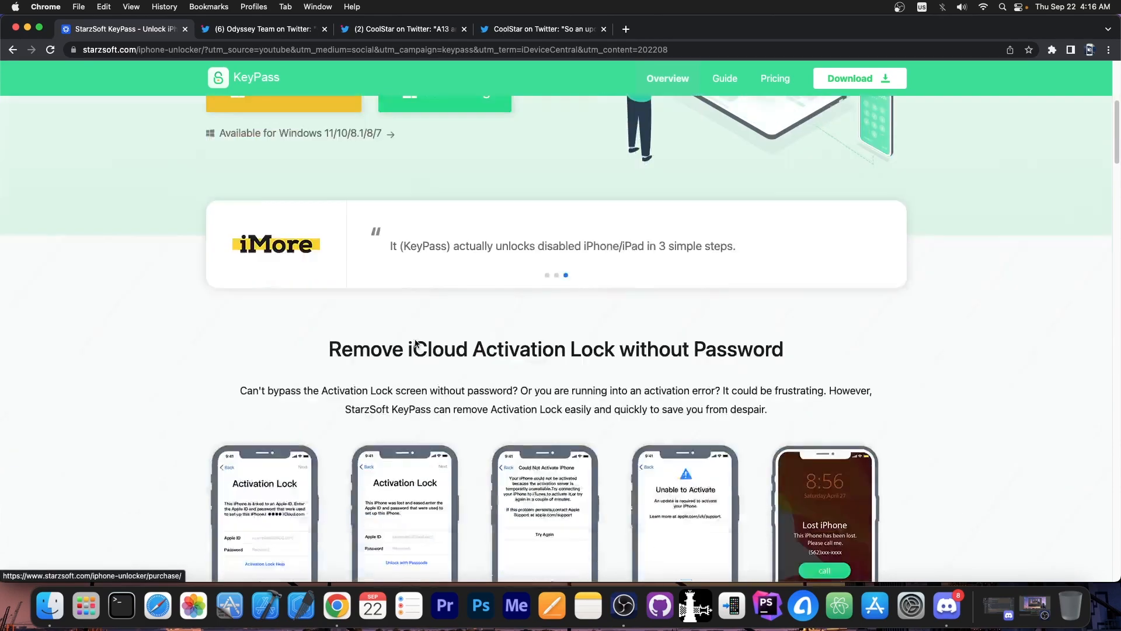
scroll("down", 3)
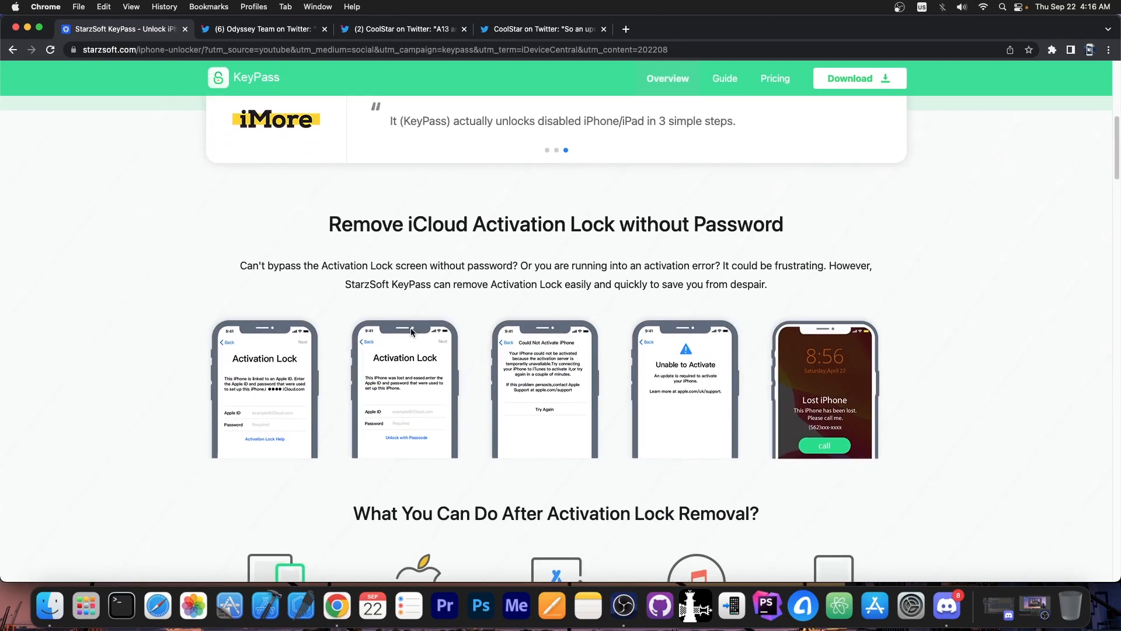
mouse_move(549, 371)
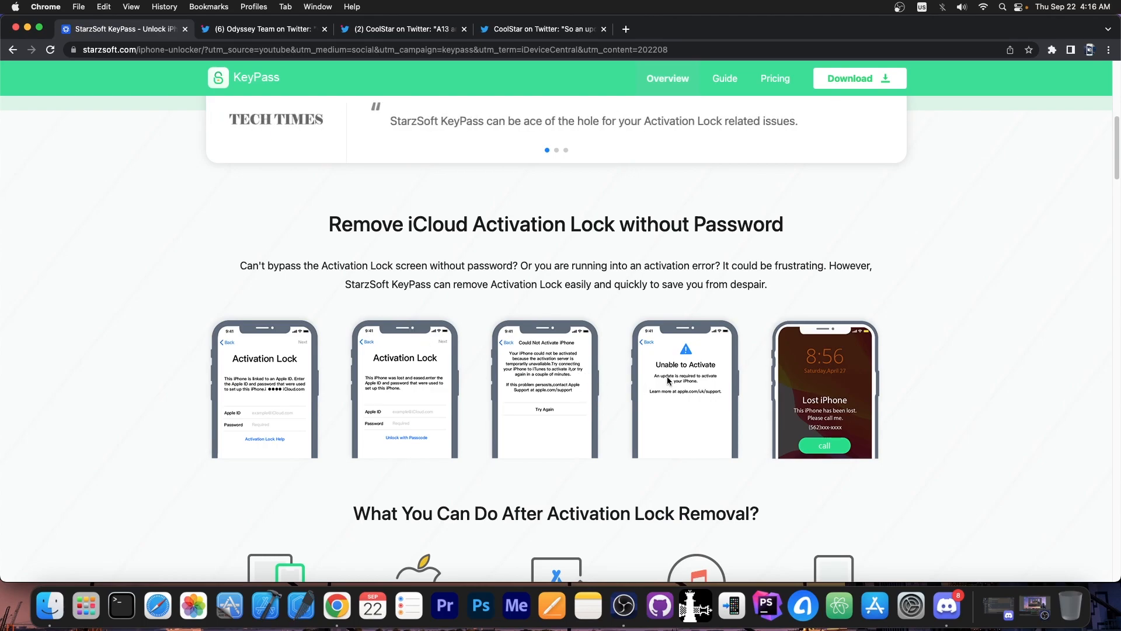
mouse_move(270, 407)
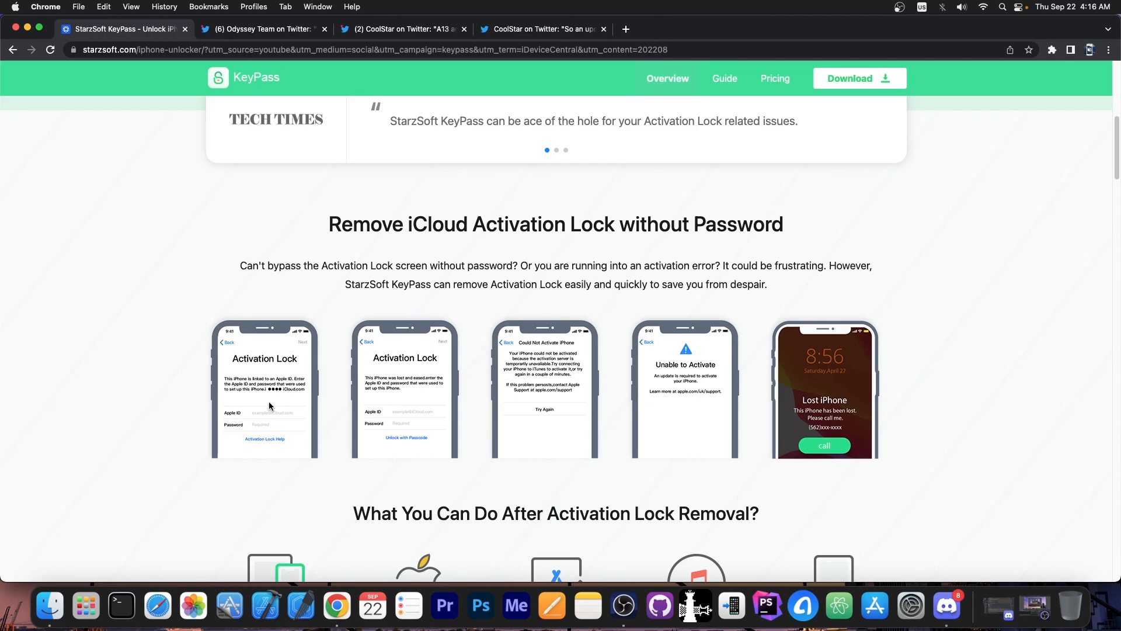
scroll("down", 3)
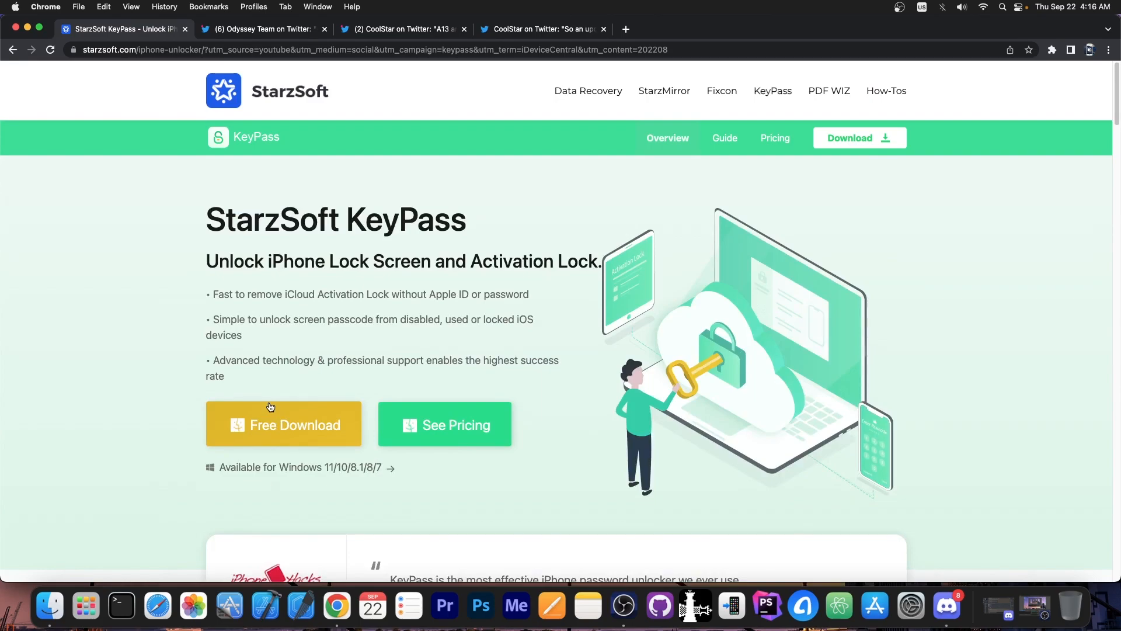
scroll("down", 3)
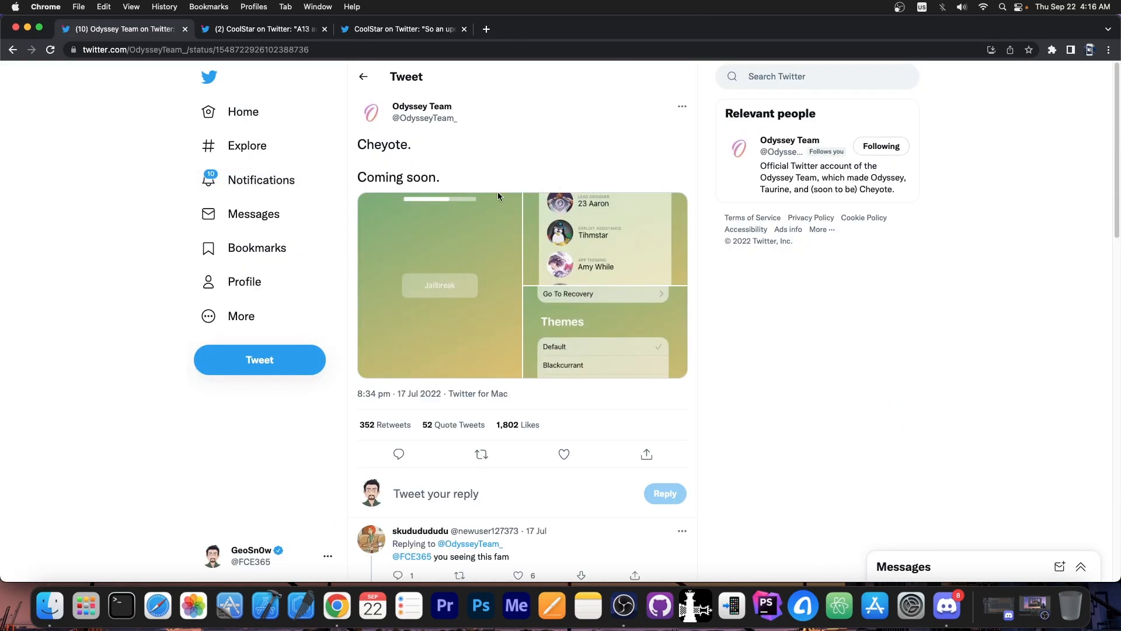
Step: View the Cheyote jailbreak screenshot full size, then return to the tweet
left_click(439, 284)
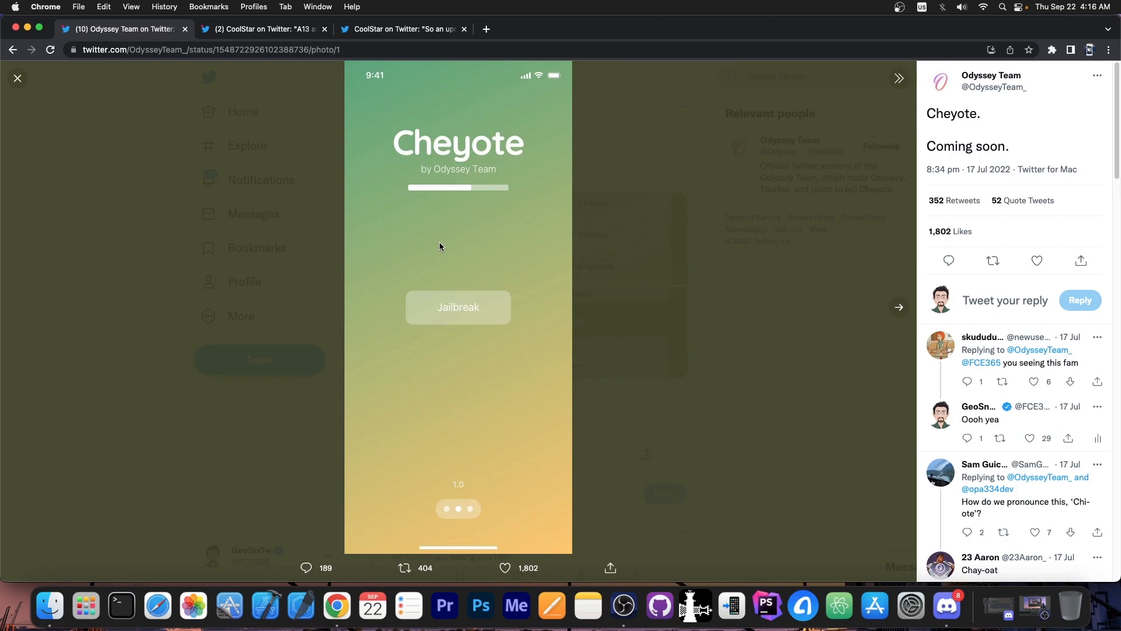
left_click(18, 78)
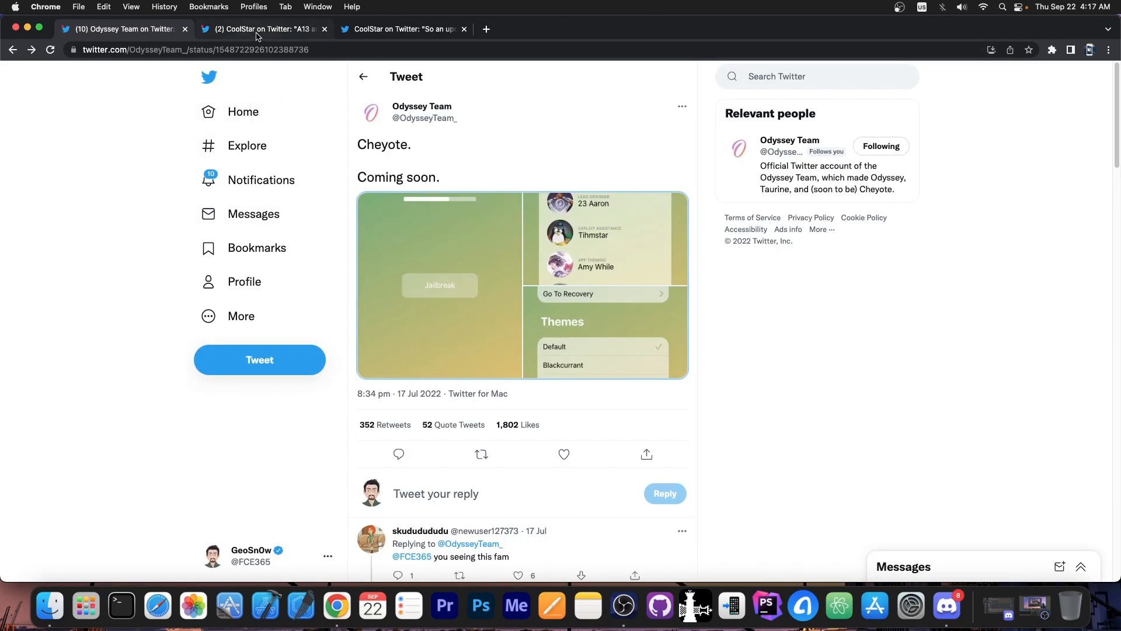
Step: Show CoolStar's iOS 15 jailbreak update thread and the A13 progress tweet
left_click(260, 28)
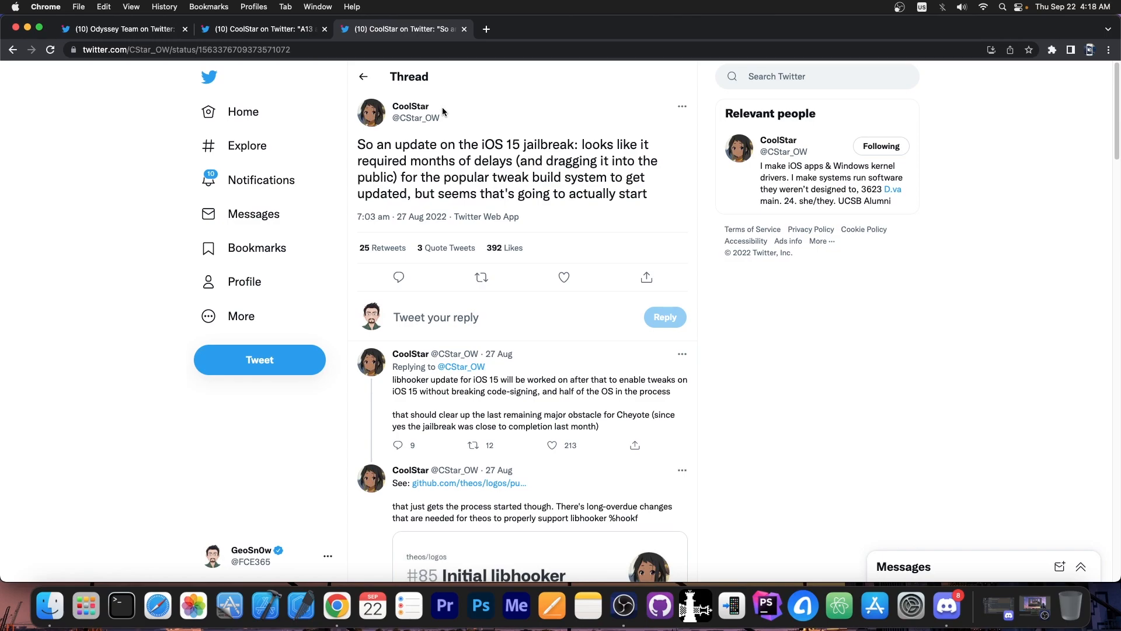
mouse_move(505, 120)
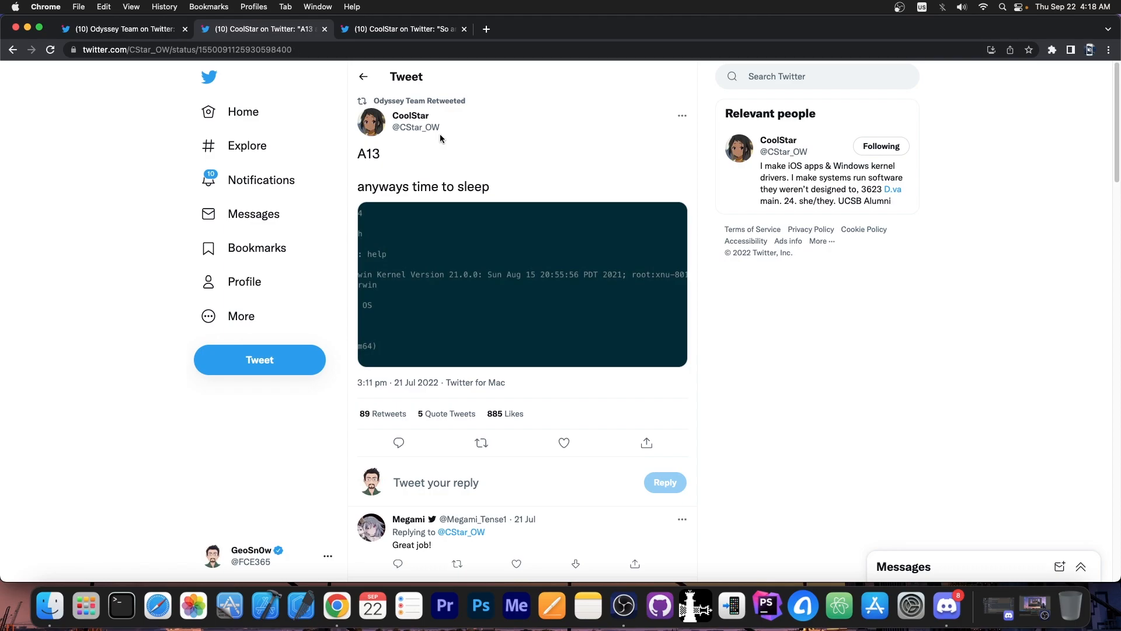
left_click(522, 283)
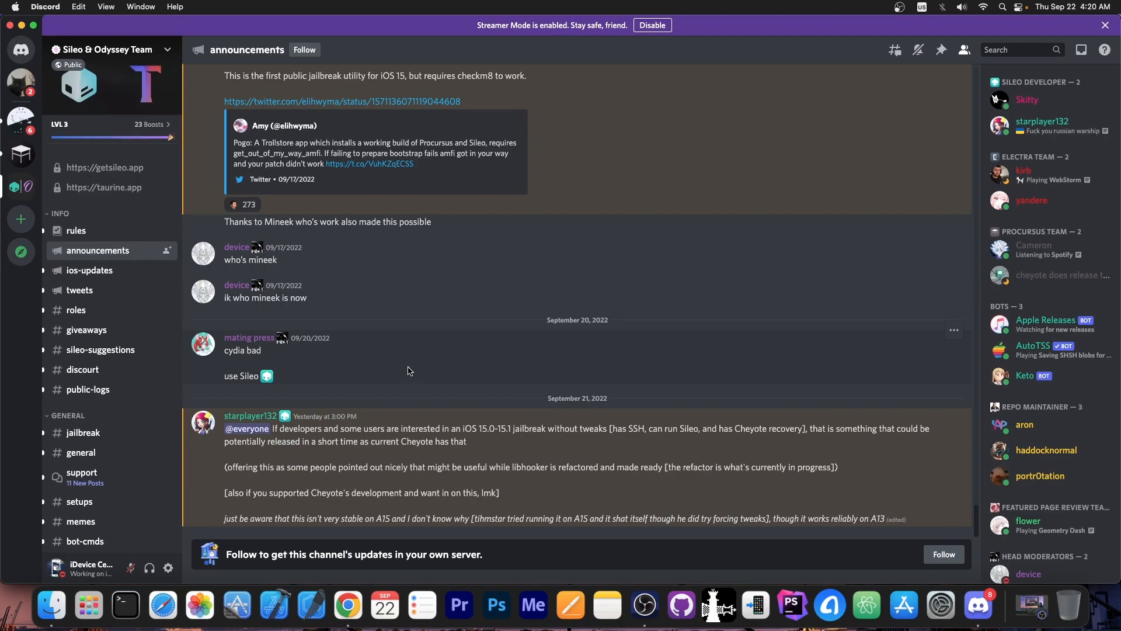
mouse_move(441, 418)
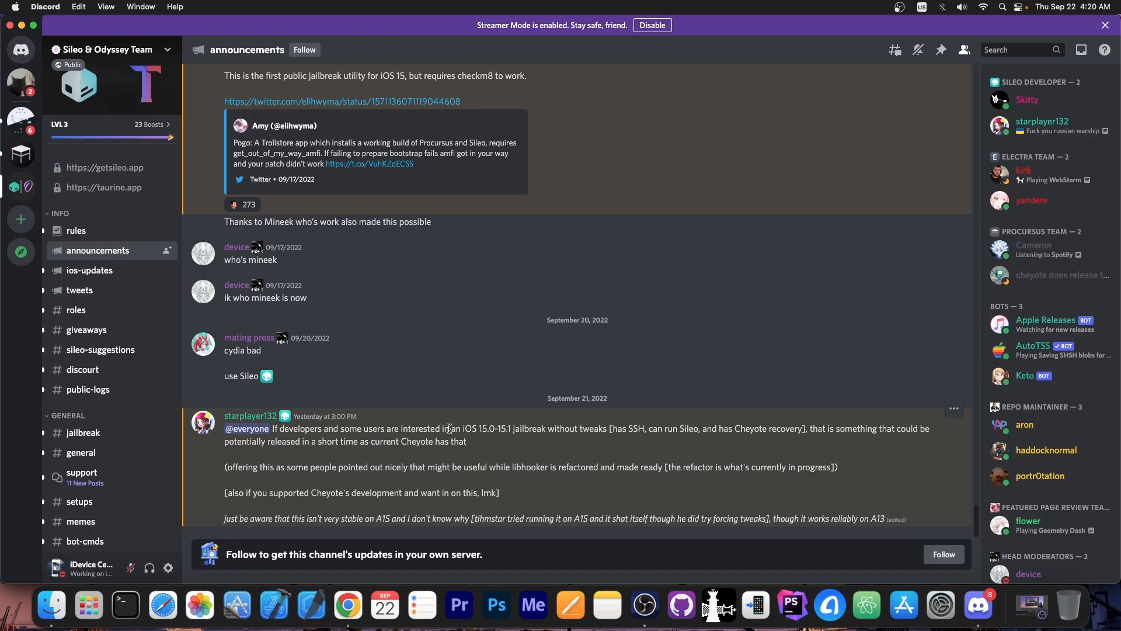
mouse_move(952, 508)
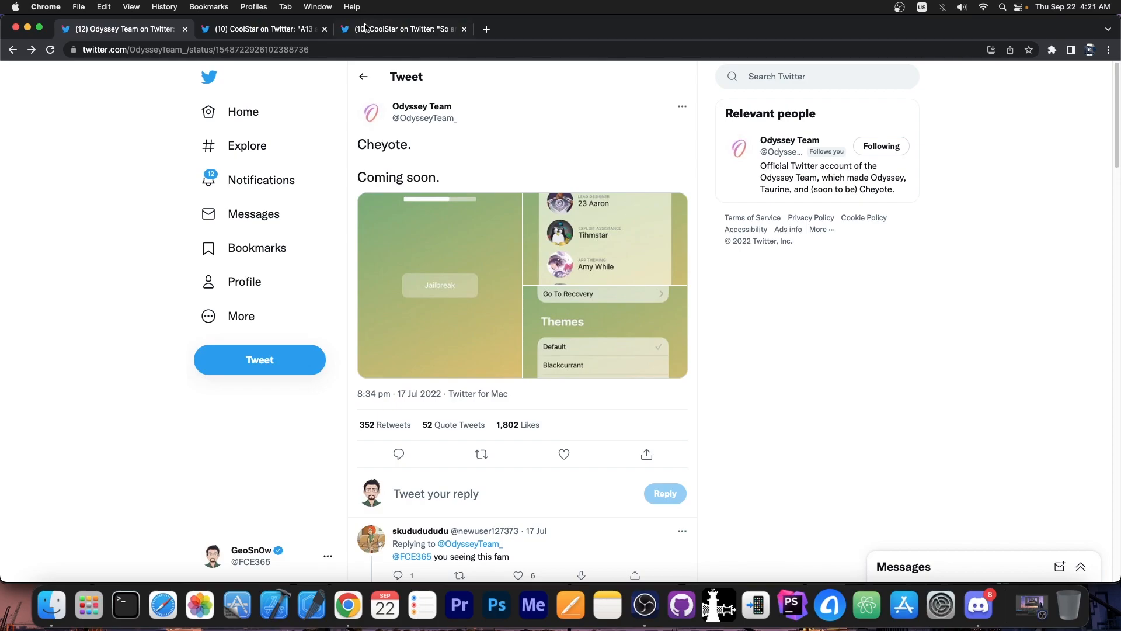
Step: Return to CoolStar's iOS 15 update thread, then minimize the browser to the desktop
left_click(400, 28)
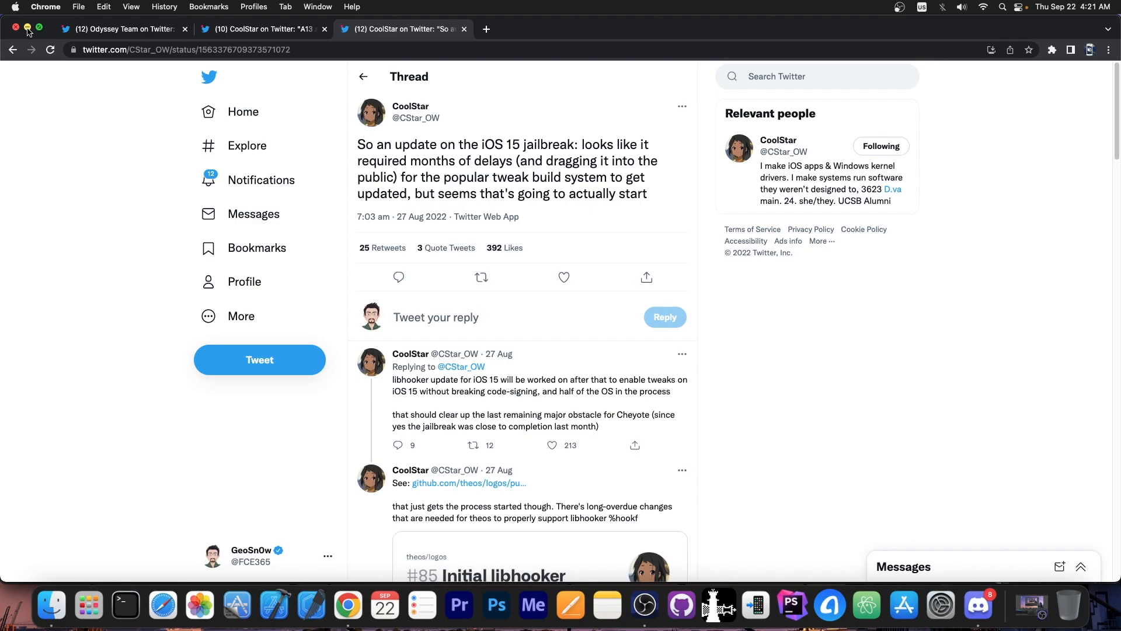
left_click(15, 28)
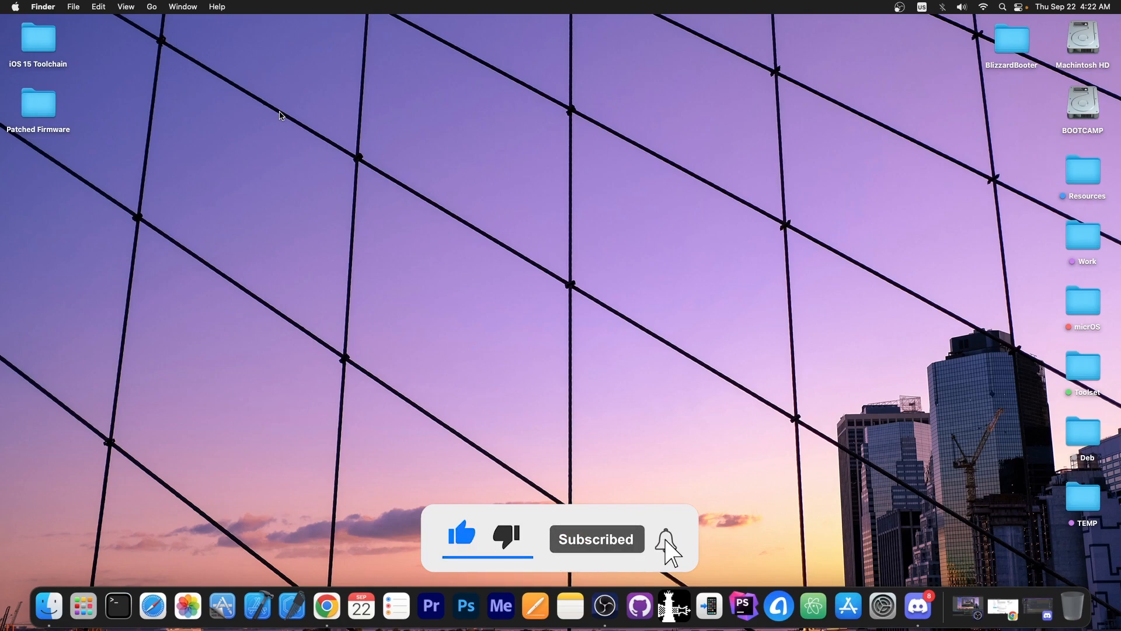
left_click(663, 539)
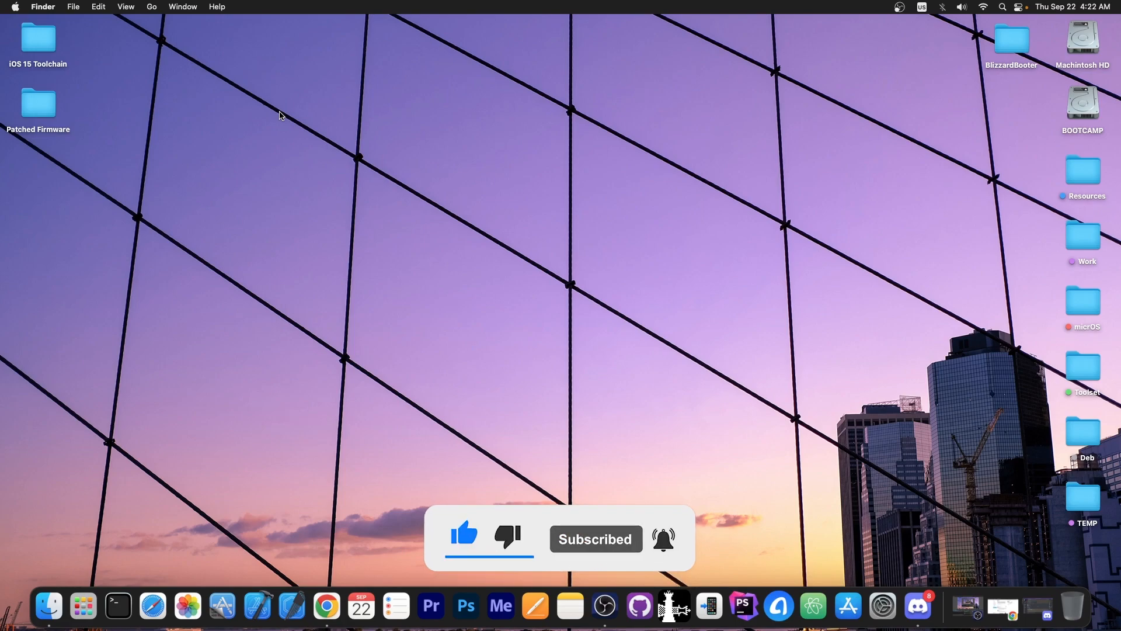